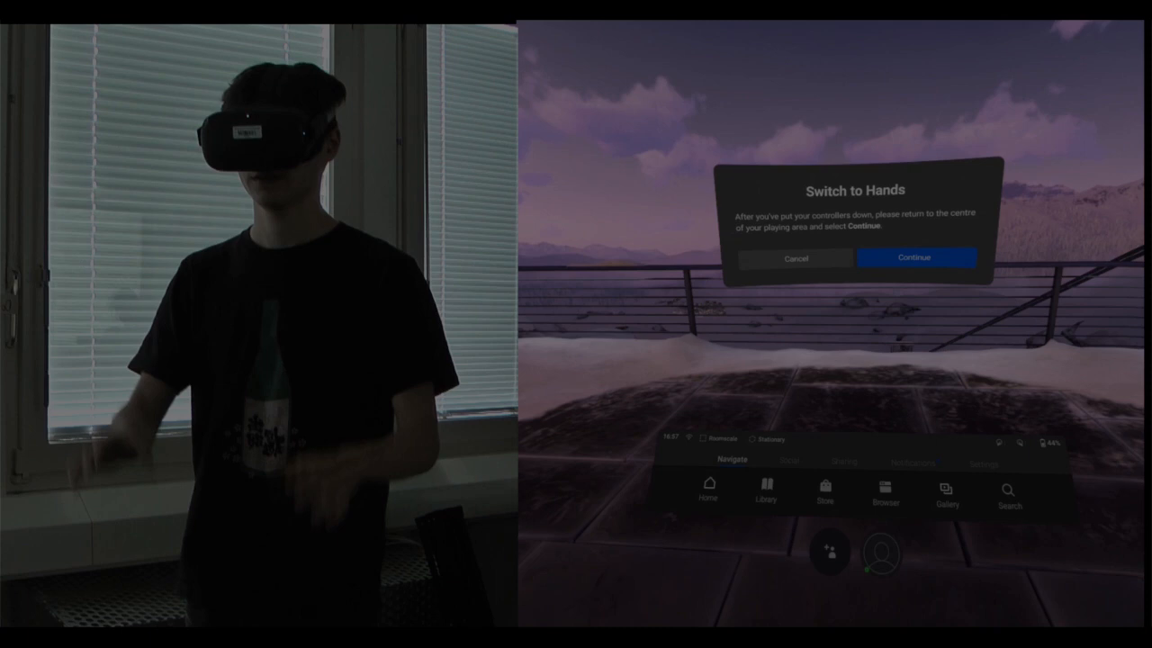
Step: Confirm Continue in the Switch to Hands dialog to enable hand tracking
{"action": "left_click", "coordinate": [912, 259]}
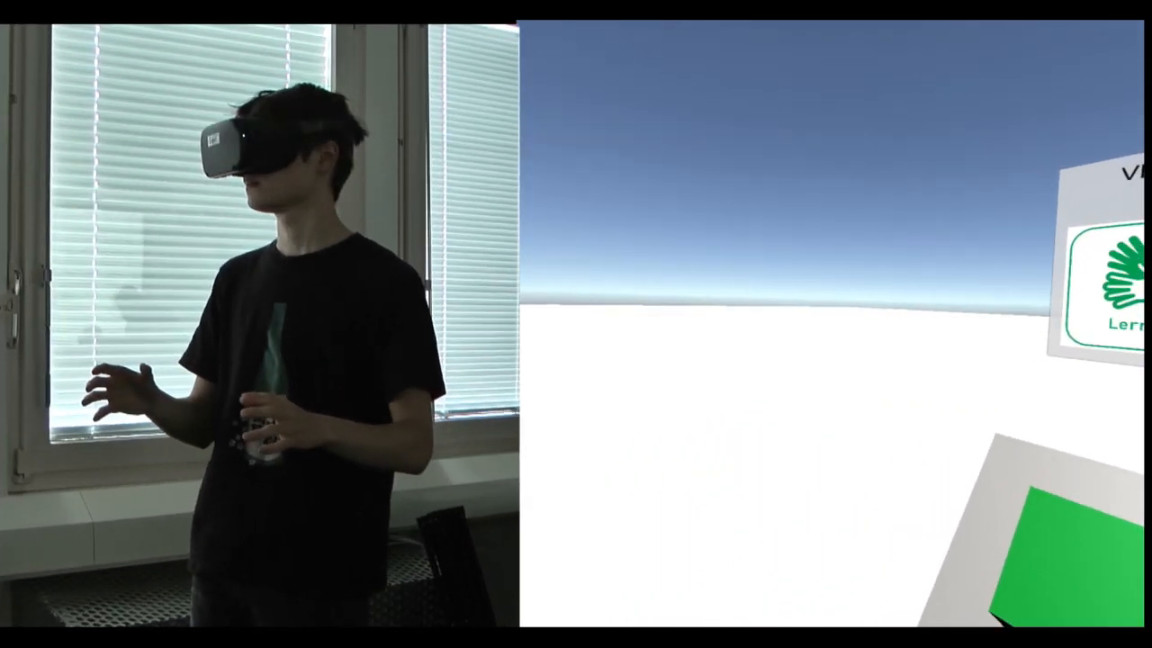